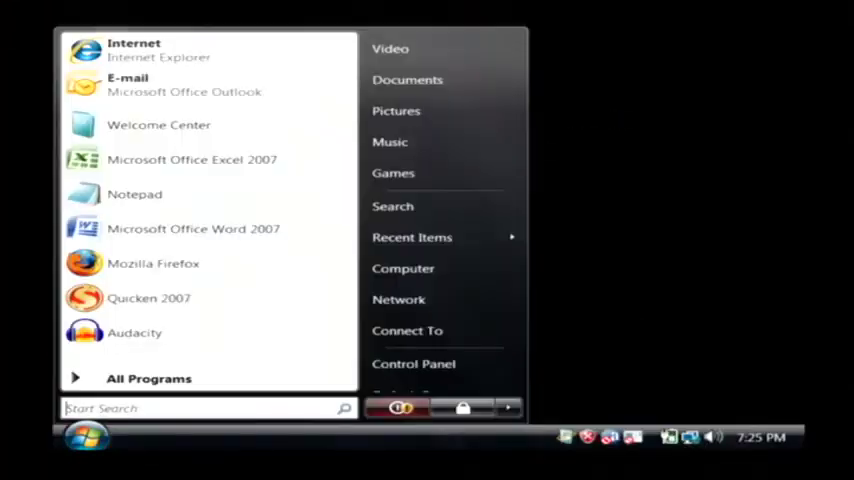
- Launch Microsoft Office Word 2007 from All Programs > Microsoft Office in the Start Menu
left_click(148, 378)
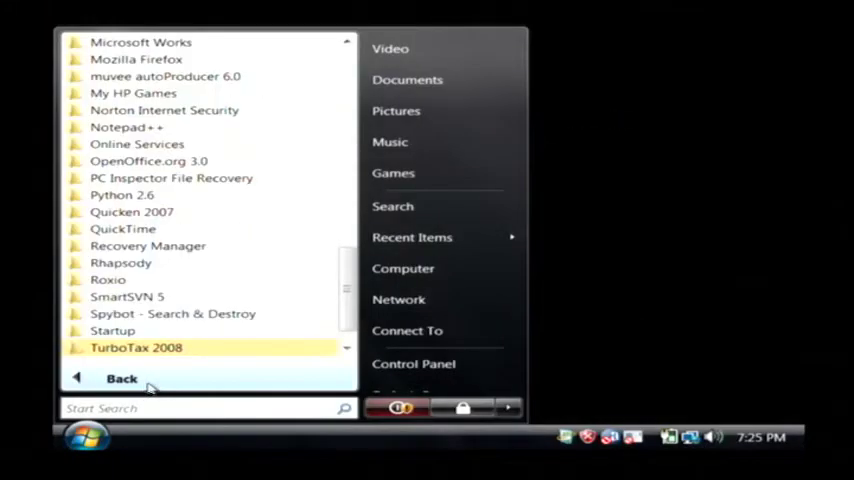
scroll("up", 3)
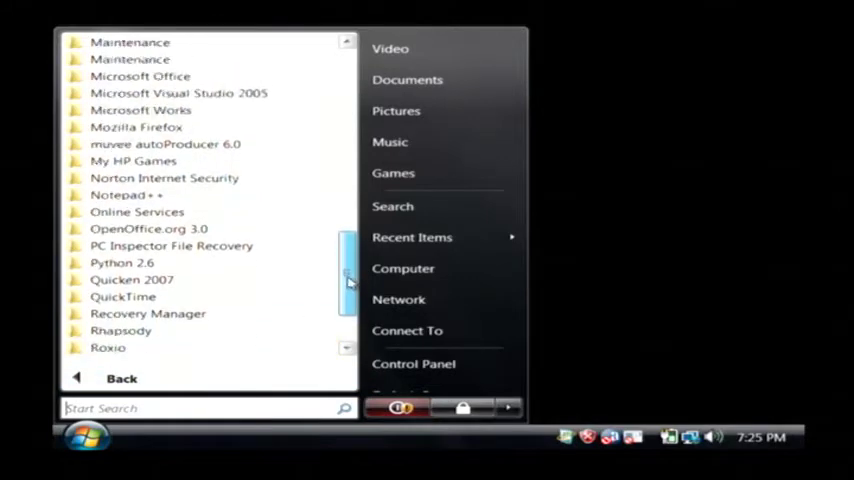
scroll("up", 3)
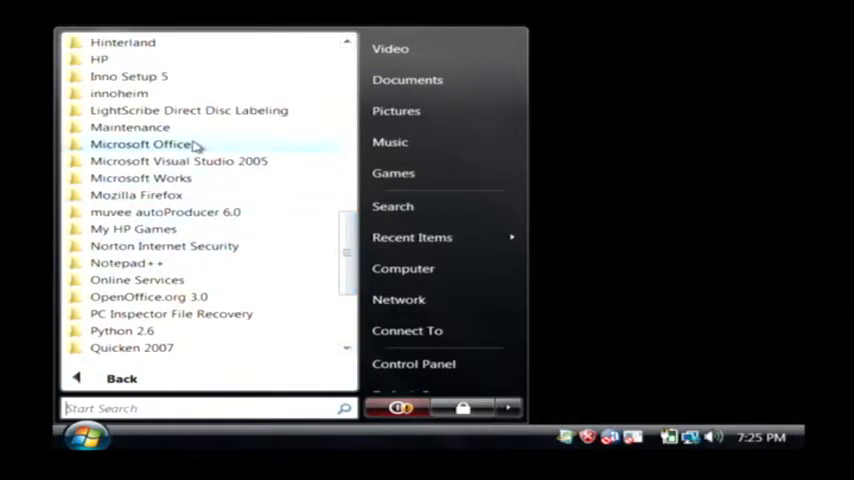
left_click(144, 144)
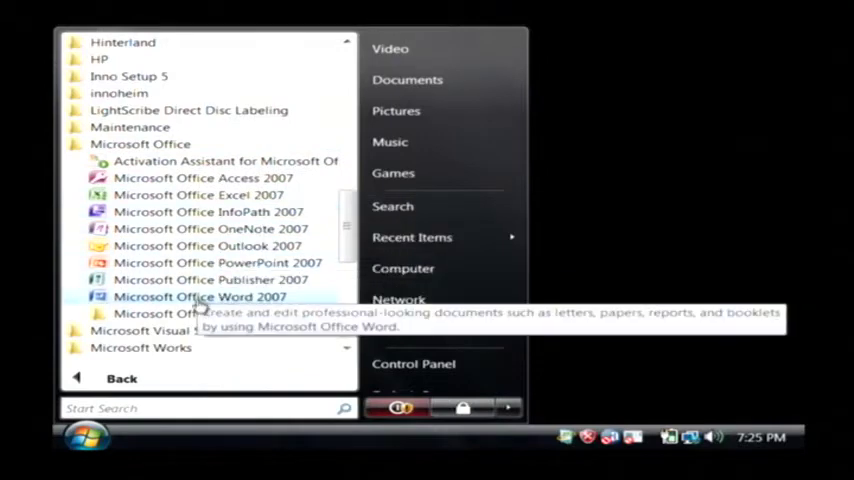
left_click(200, 296)
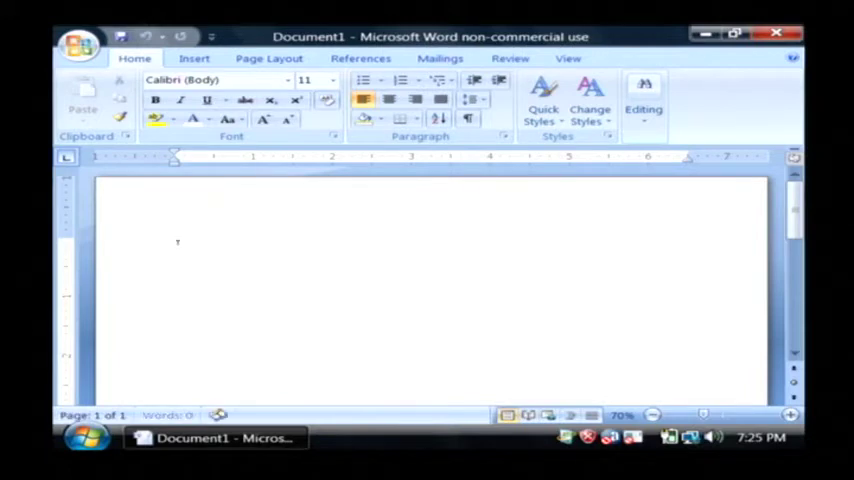
- Enter several lines repeating "This is some test text." in the blank document
type("This is some")
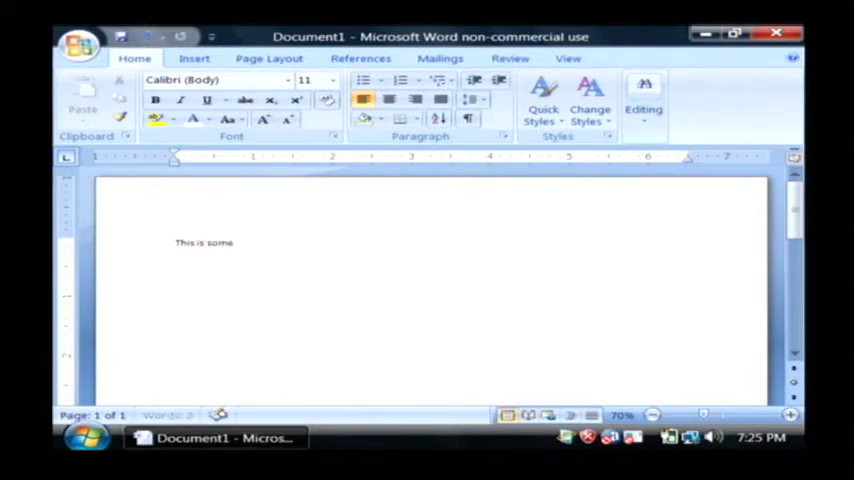
type("test text. This is some test text.")
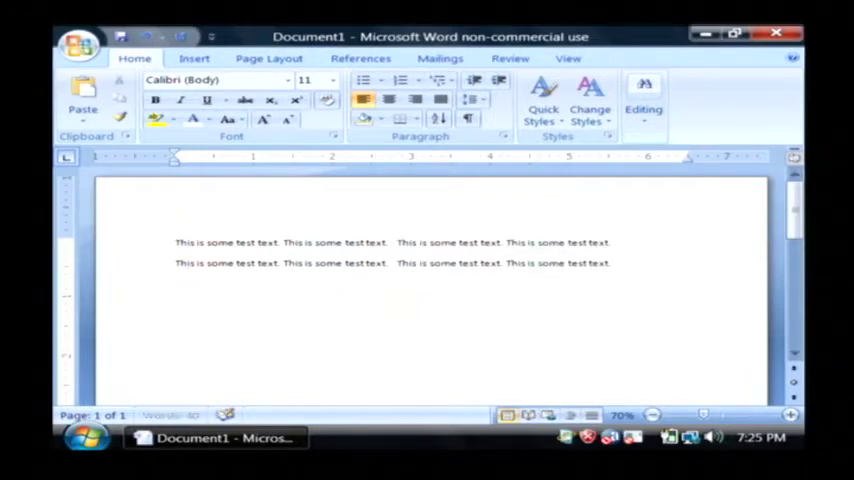
type("This is some test text. This is some test text.")
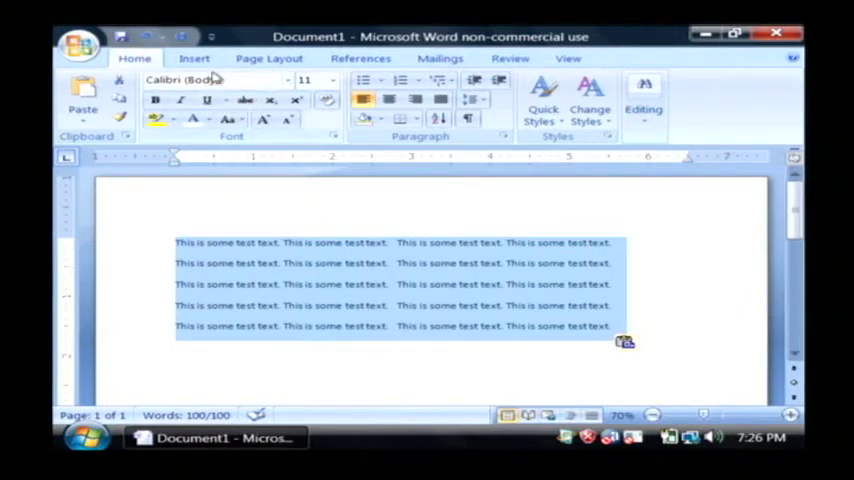
mouse_move(184, 80)
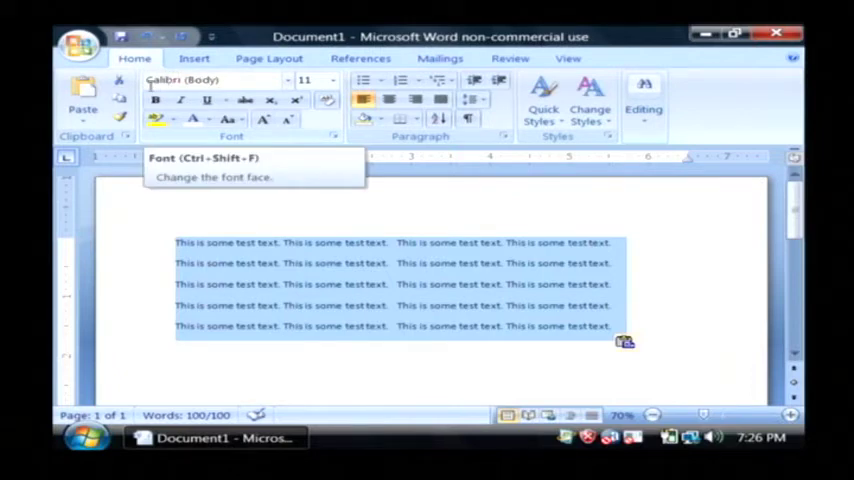
mouse_move(240, 100)
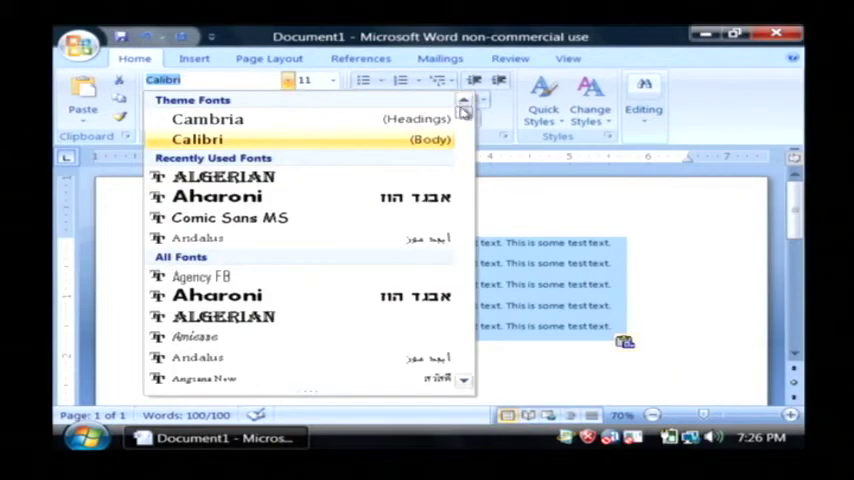
- Apply the Hurry Up font to all the test text from the font list
scroll("down", 3)
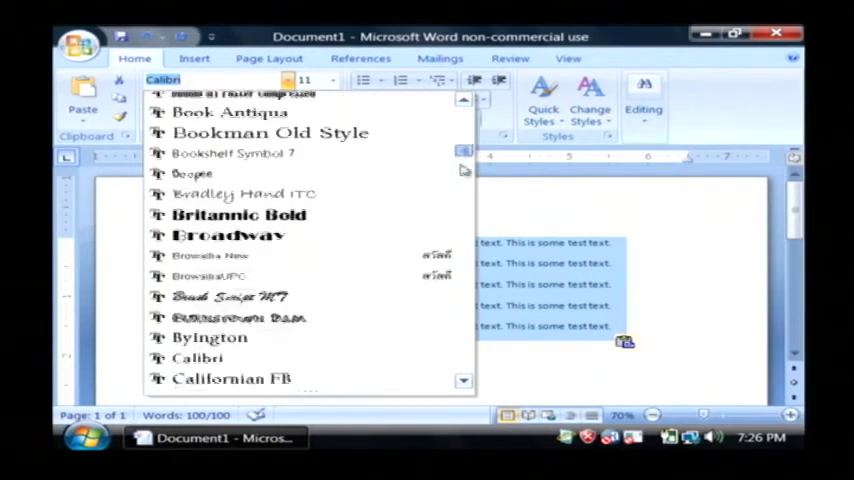
scroll("down", 3)
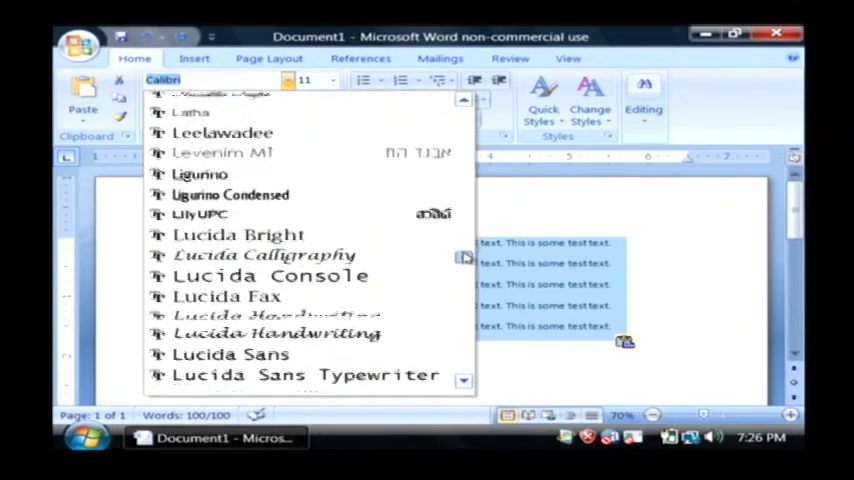
scroll("up", 3)
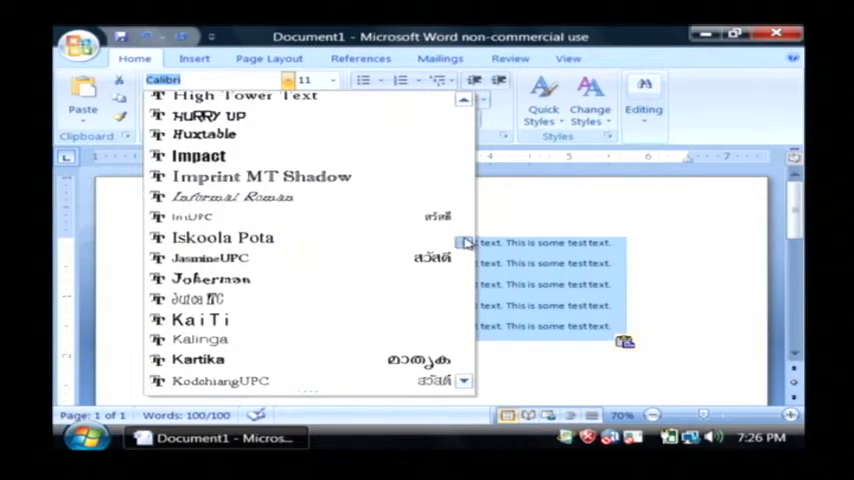
scroll("up", 3)
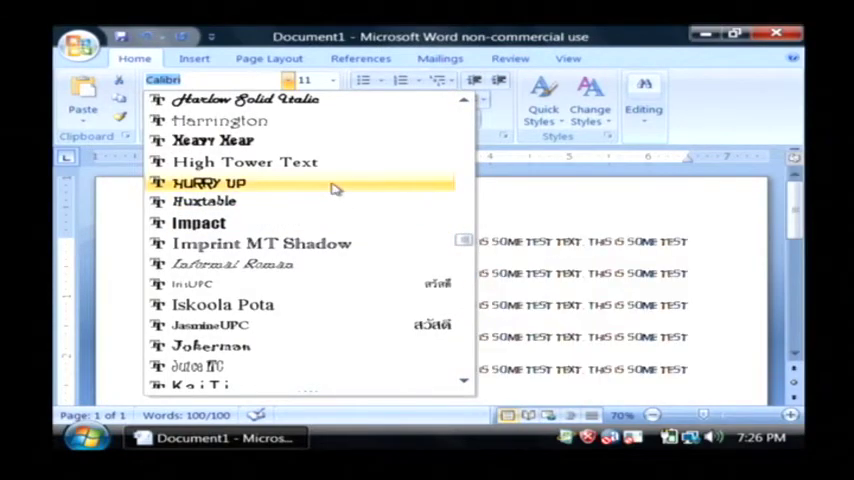
left_click(208, 184)
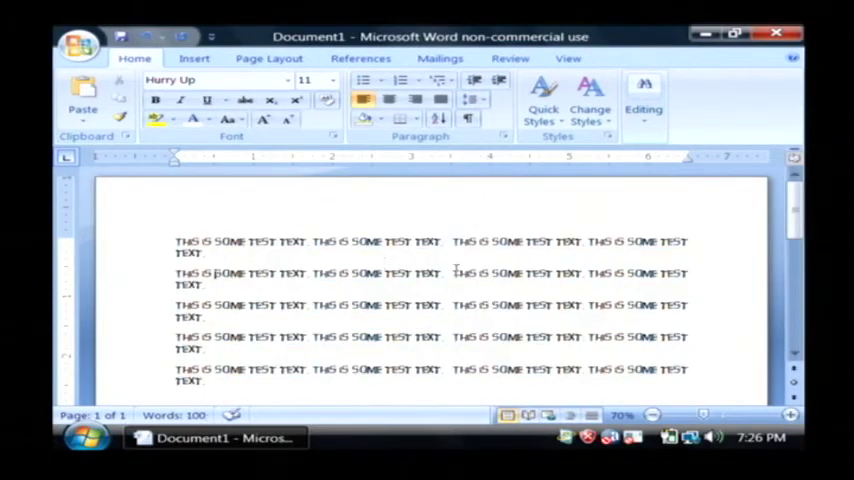
mouse_move(722, 196)
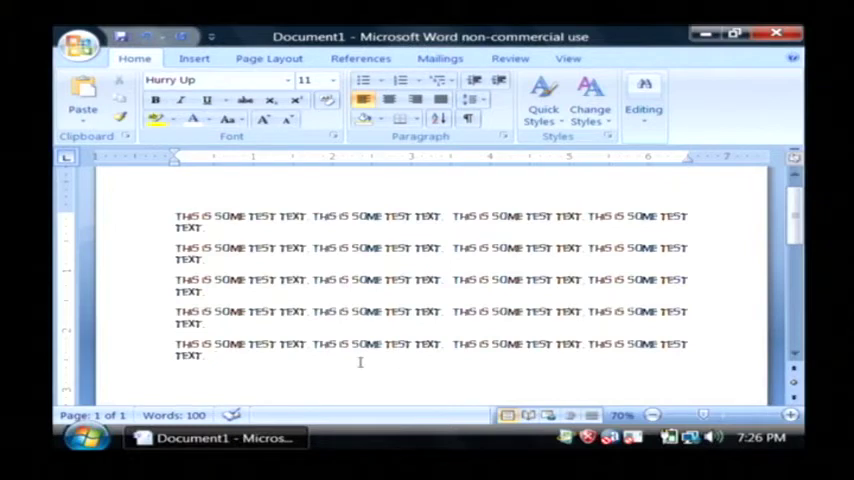
- Select the middle (third and fourth) paragraphs of the Hurry Up test text
left_click_drag(330, 344, 200, 356)
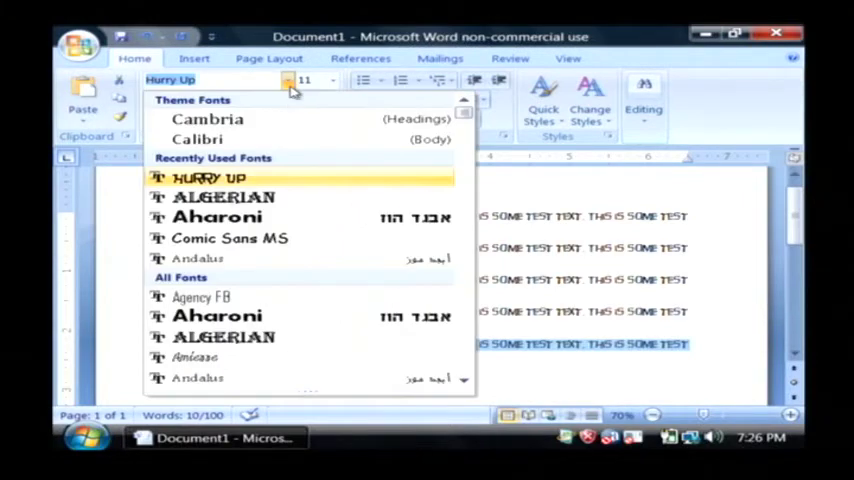
mouse_move(322, 336)
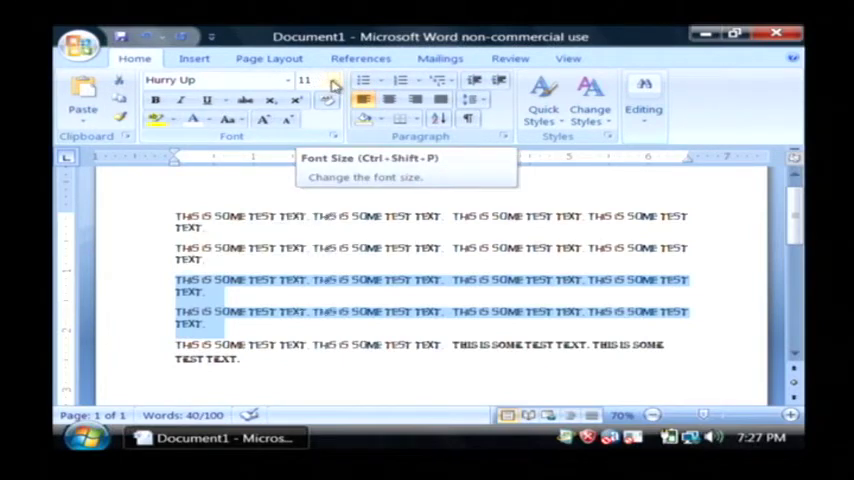
- Set the selected middle paragraphs to 26 pt font size
left_click(332, 80)
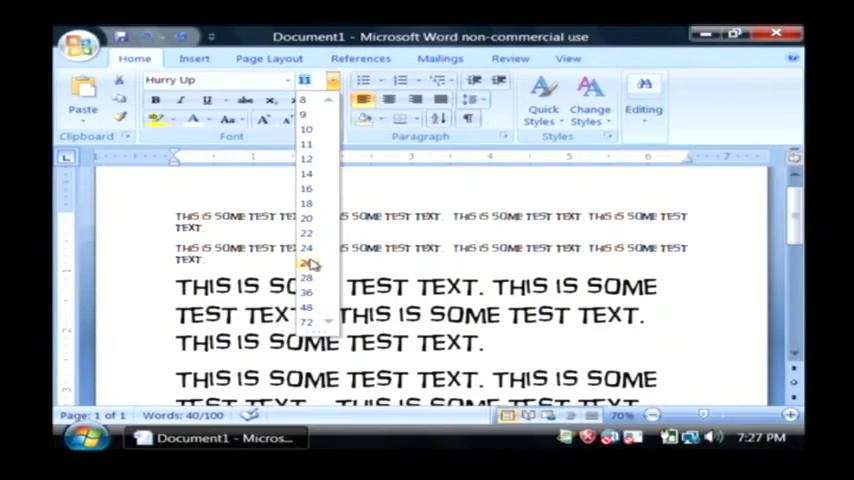
left_click(306, 262)
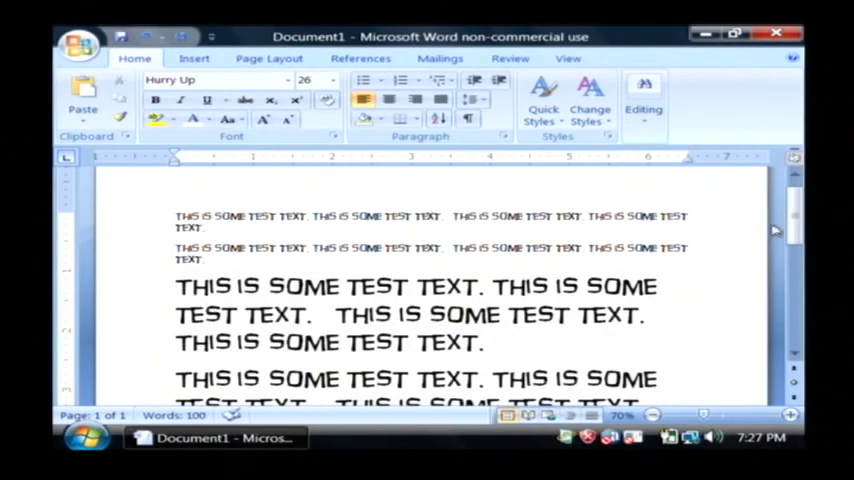
scroll("down", 3)
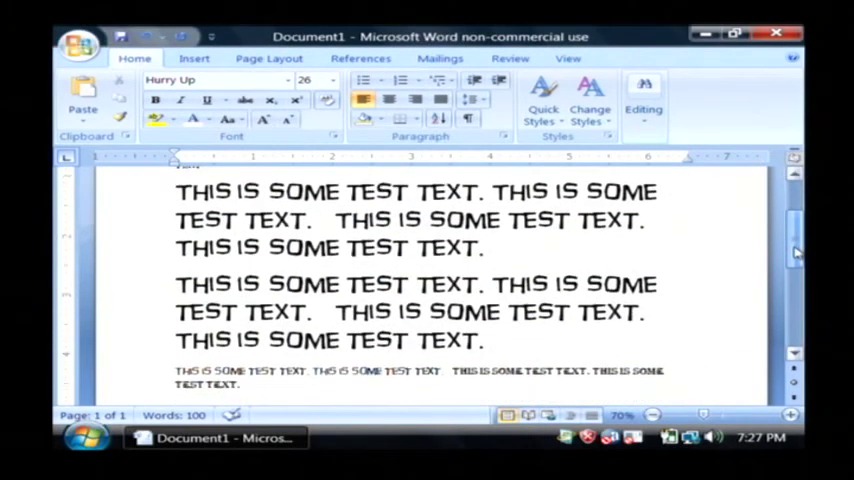
scroll("up", 3)
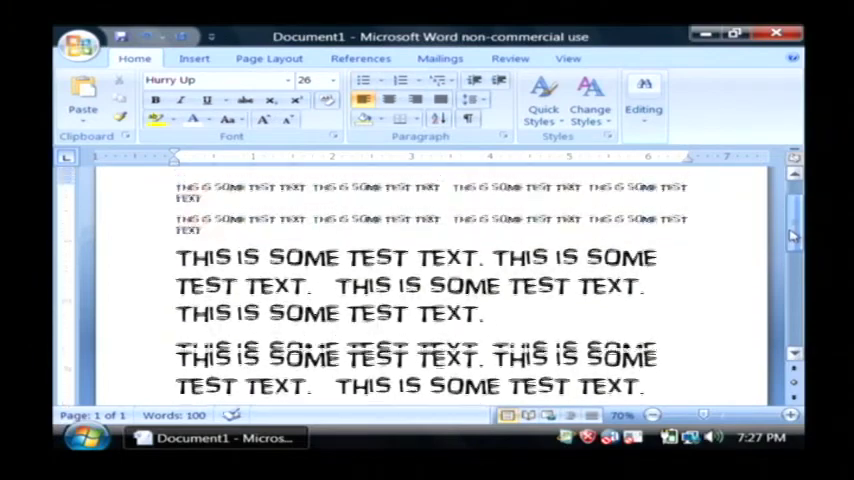